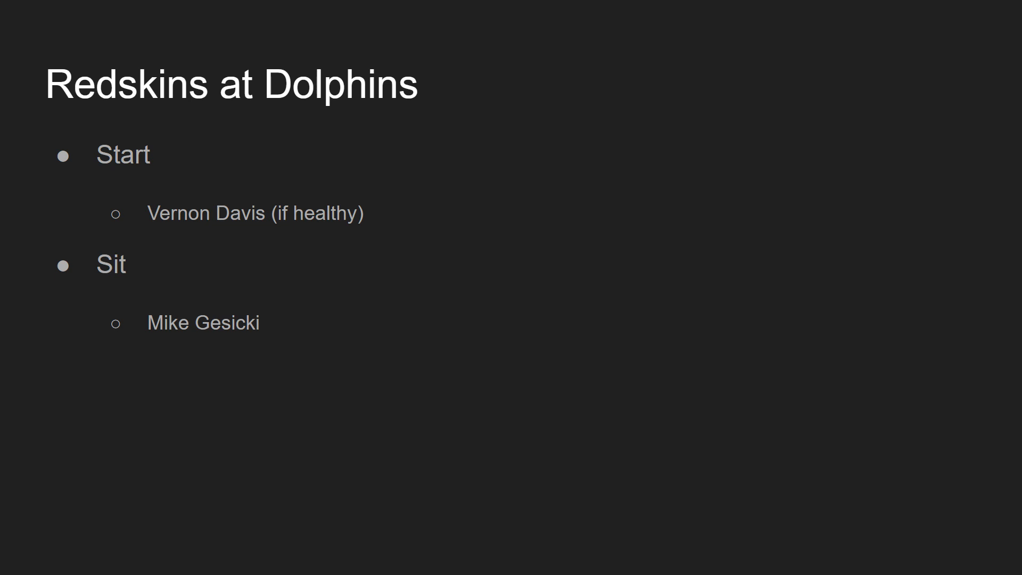
{"action": "mouse_move", "coordinate": [667, 118]}
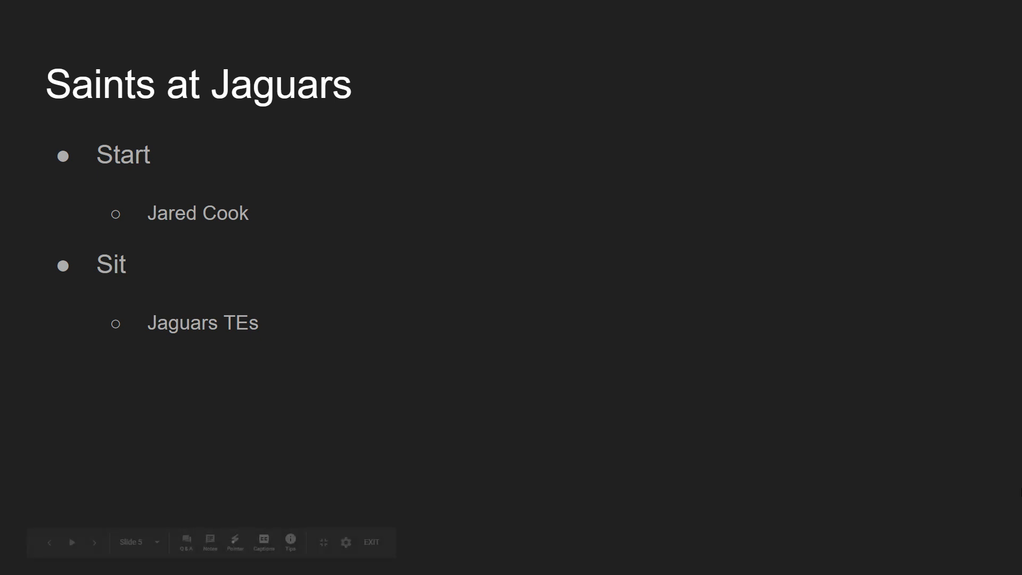
- Advance the slideshow past Saints at Jaguars to the Bengals at Ravens slide
{"action": "left_click", "coordinate": [94, 541]}
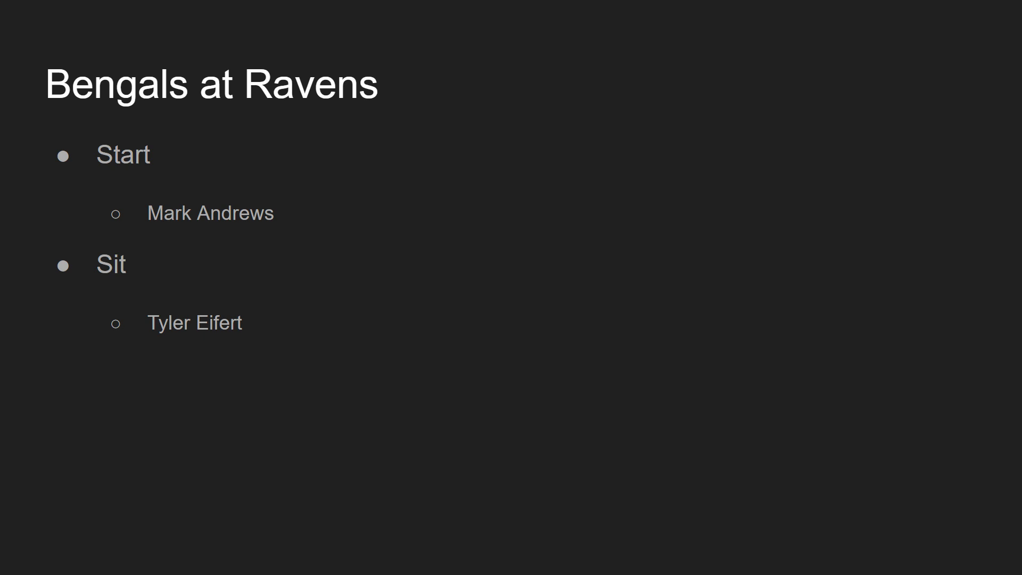
{"action": "mouse_move", "coordinate": [999, 239]}
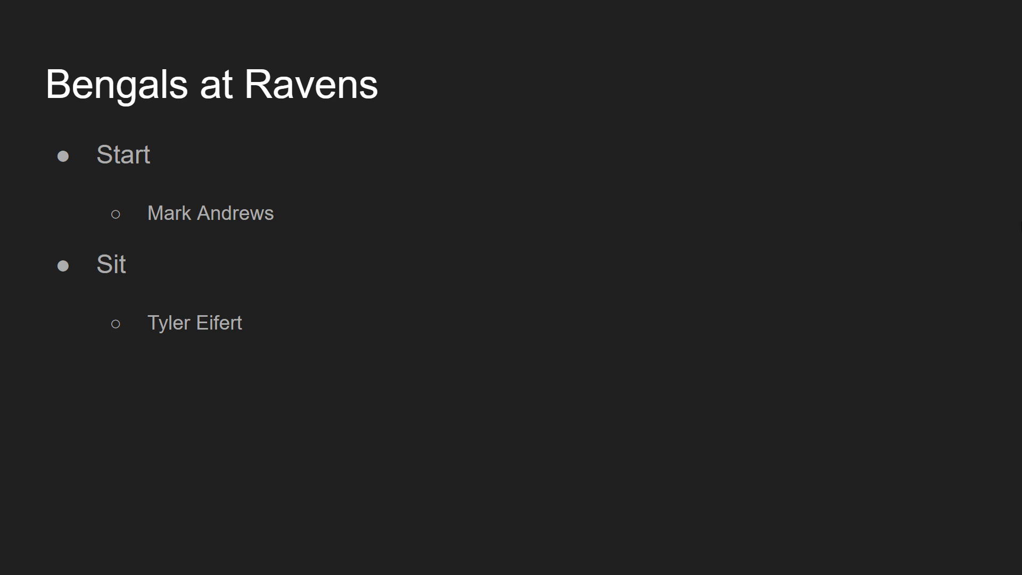
{"action": "key", "text": "Right"}
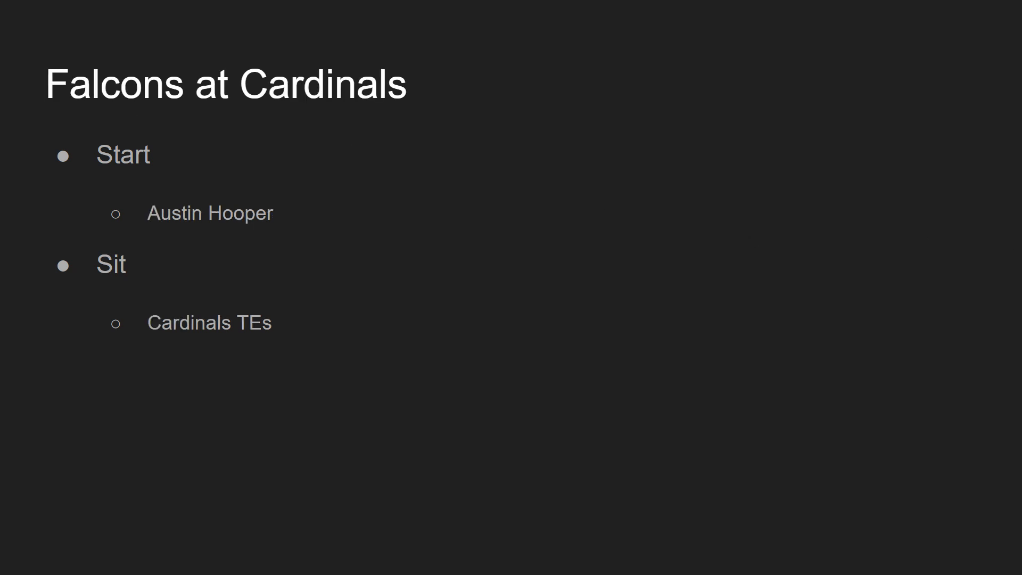
{"action": "mouse_move", "coordinate": [693, 216]}
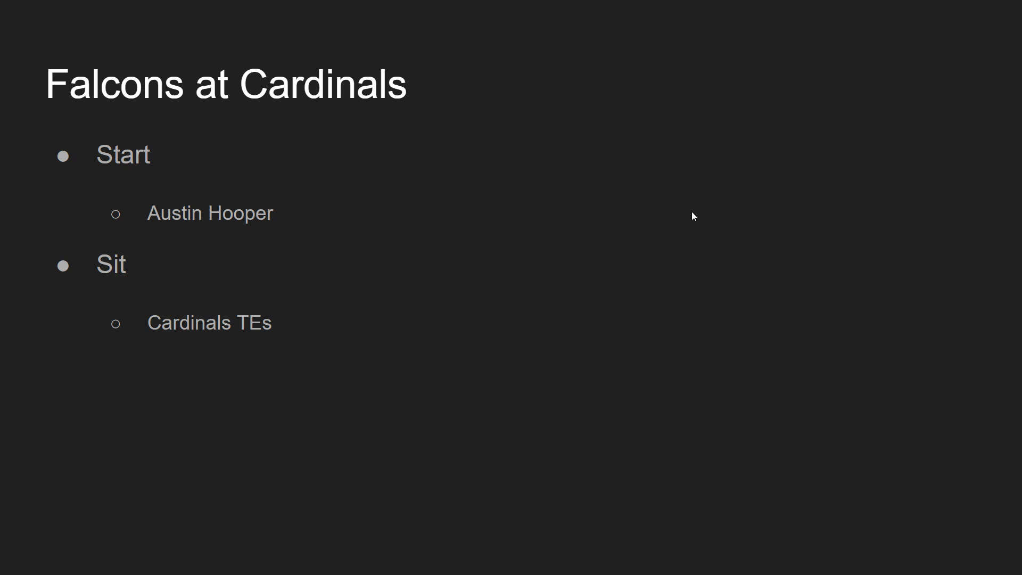
- Advance from Falcons at Cardinals to the Steelers at Chargers slide
{"action": "key", "text": "Right"}
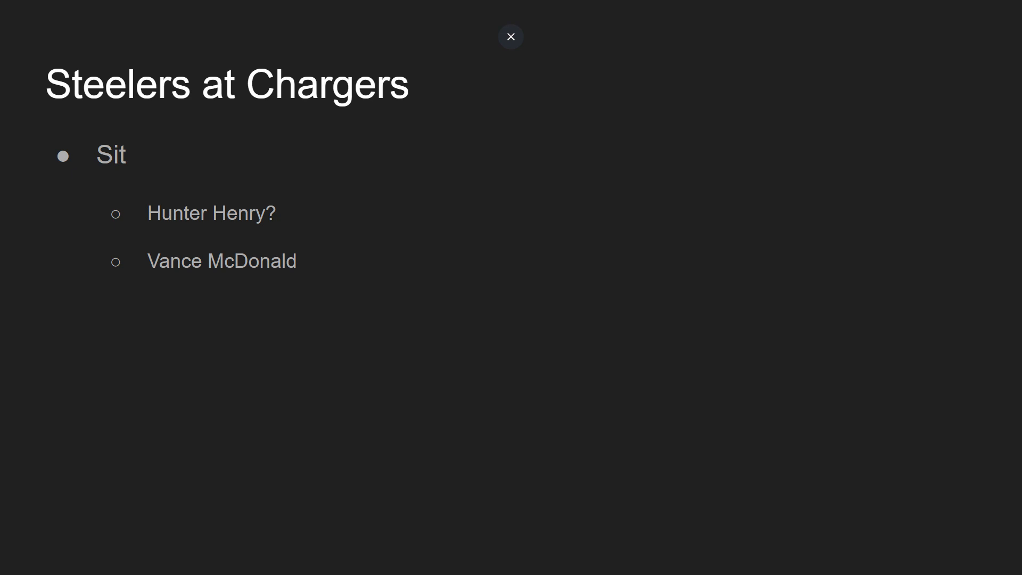
{"action": "left_click", "coordinate": [511, 37]}
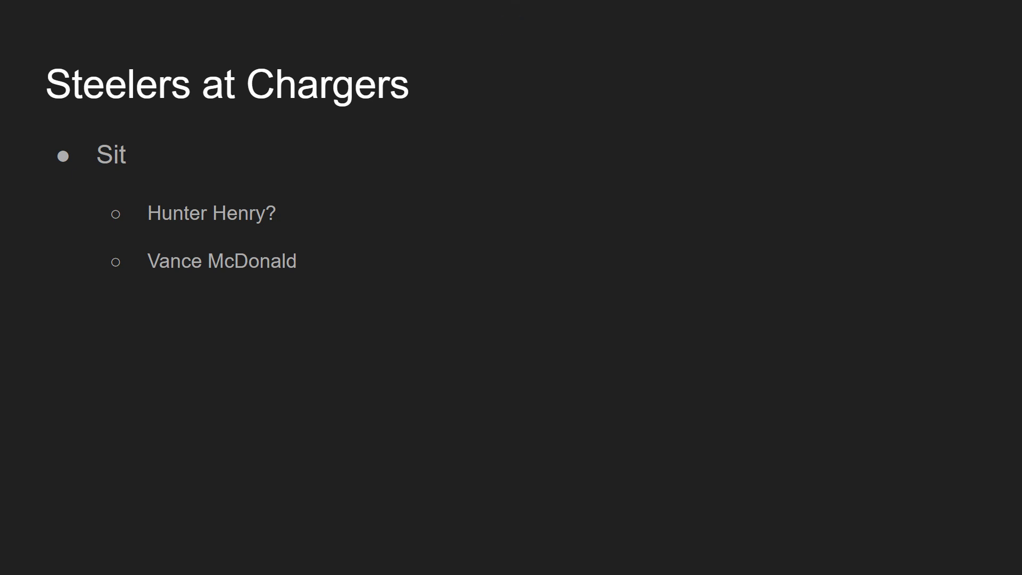
{"action": "mouse_move", "coordinate": [230, 182]}
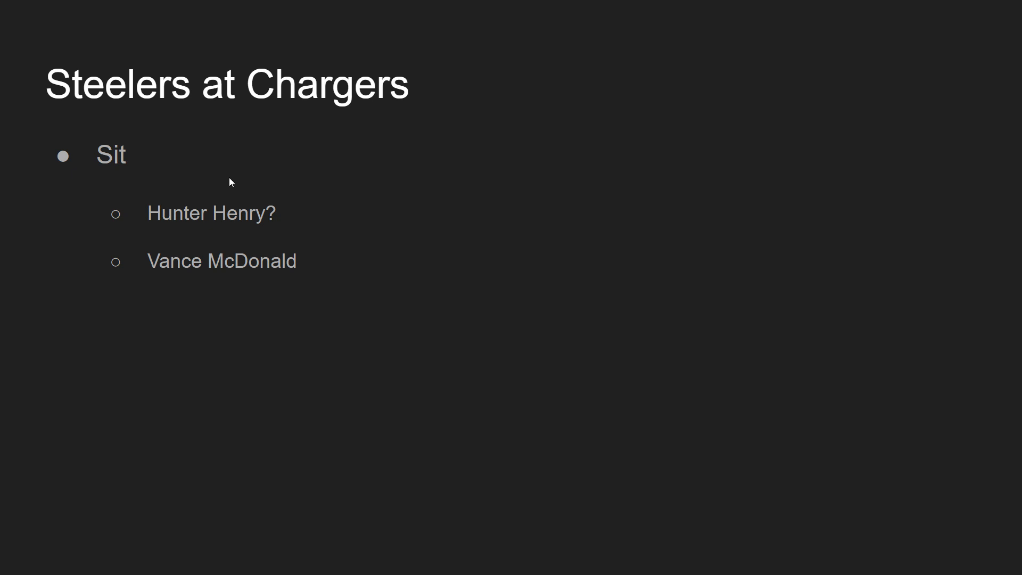